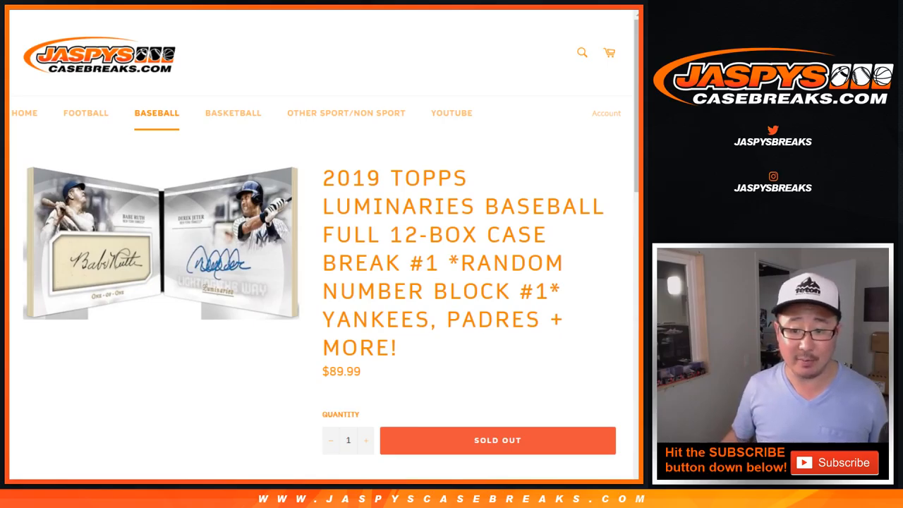
# Step: Randomize the ten participant names in the List Randomizer and return to the entry form
pyautogui.scroll(-3)
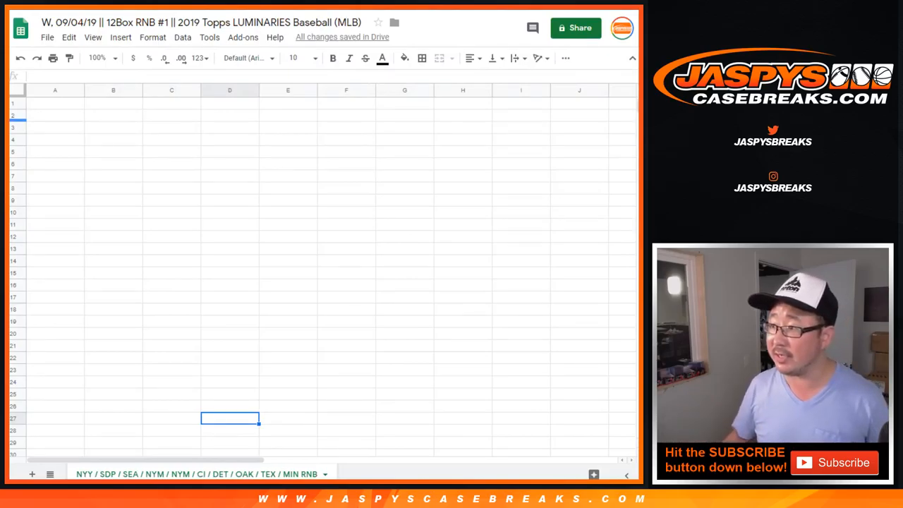
pyautogui.press('alt+tab')
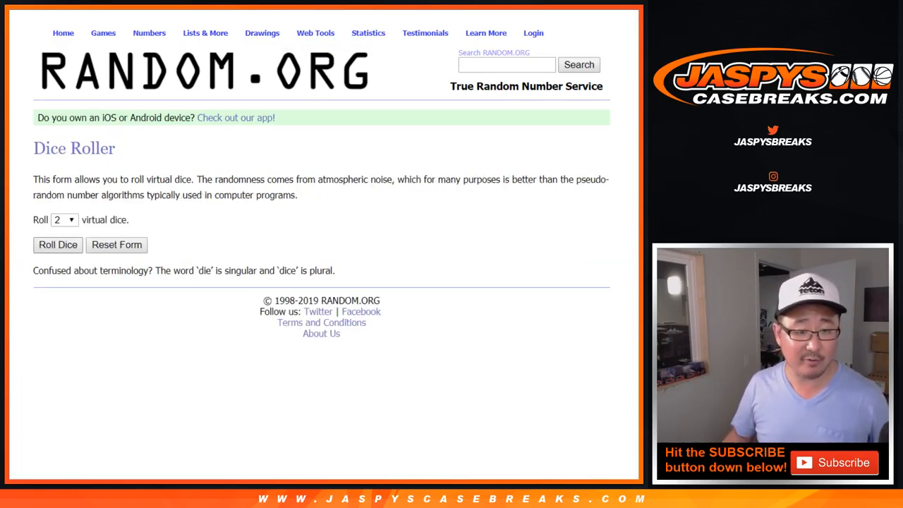
pyautogui.click(58, 244)
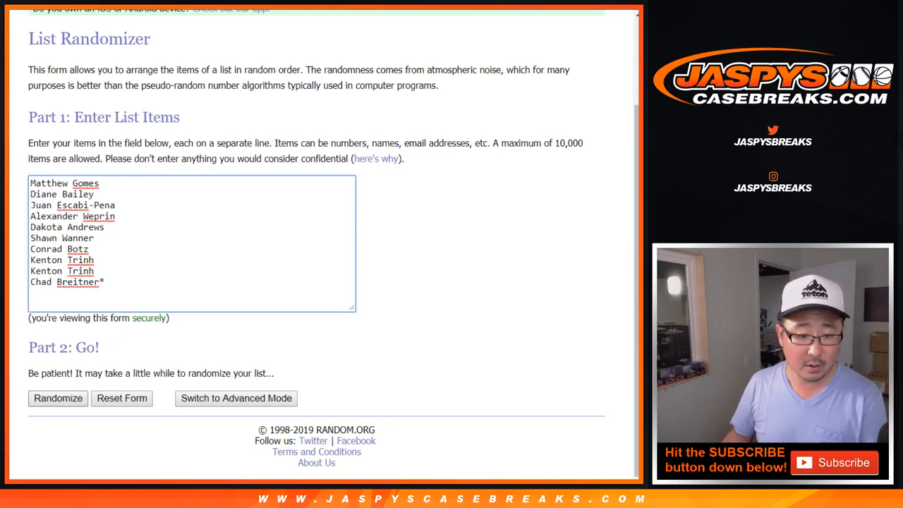
pyautogui.click(58, 397)
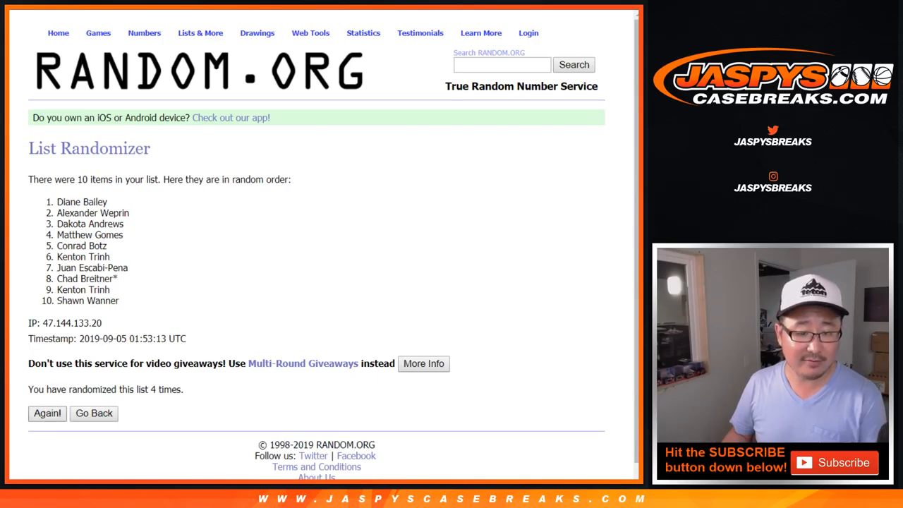
pyautogui.click(46, 412)
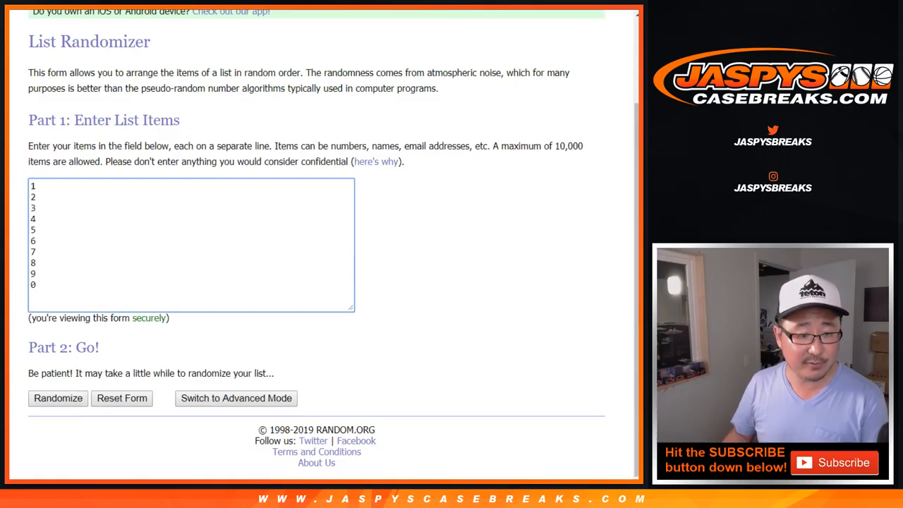
# Step: Randomize the numbers 1–9 and 0 into a new order
pyautogui.click(58, 398)
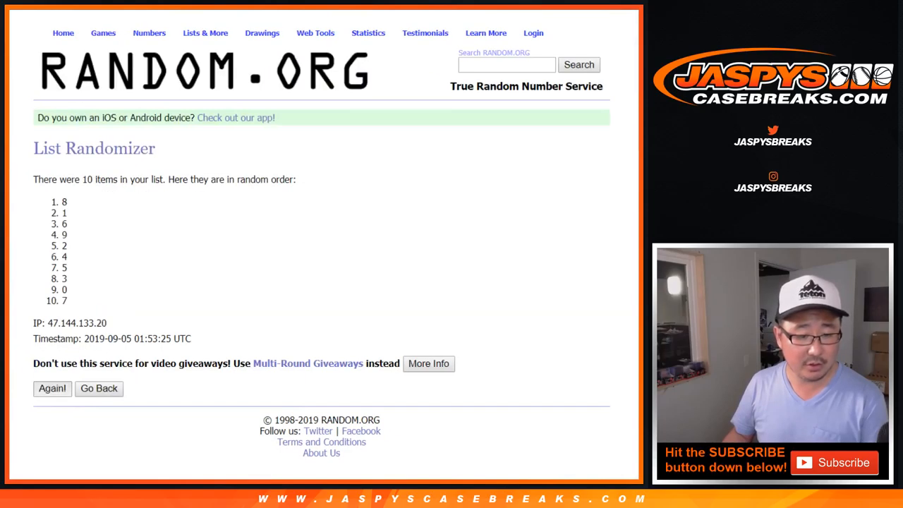
pyautogui.click(52, 388)
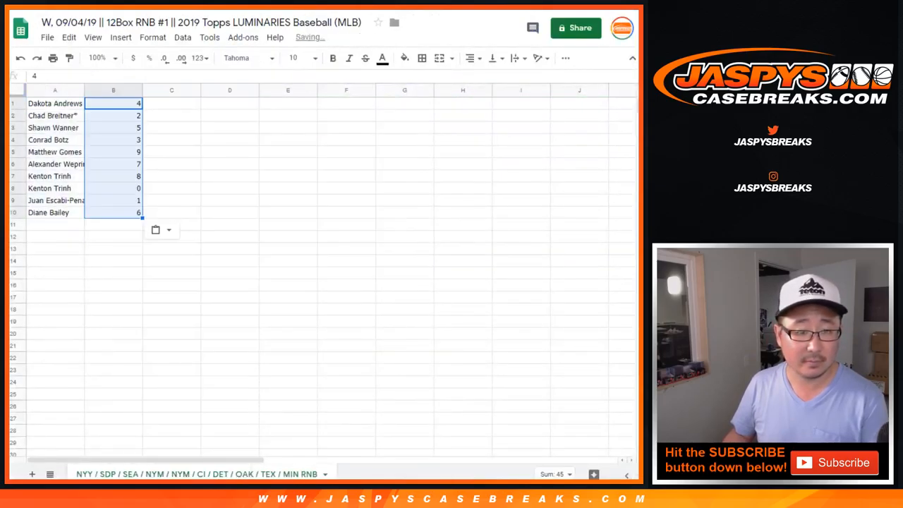
# Step: Enlarge all sheet text to size 18 and widen column A so names fit
pyautogui.click(314, 58)
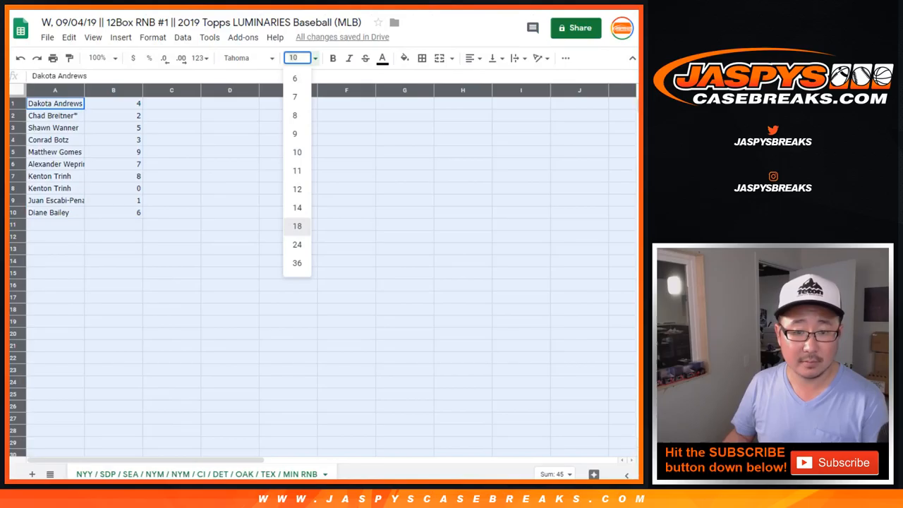
pyautogui.click(297, 226)
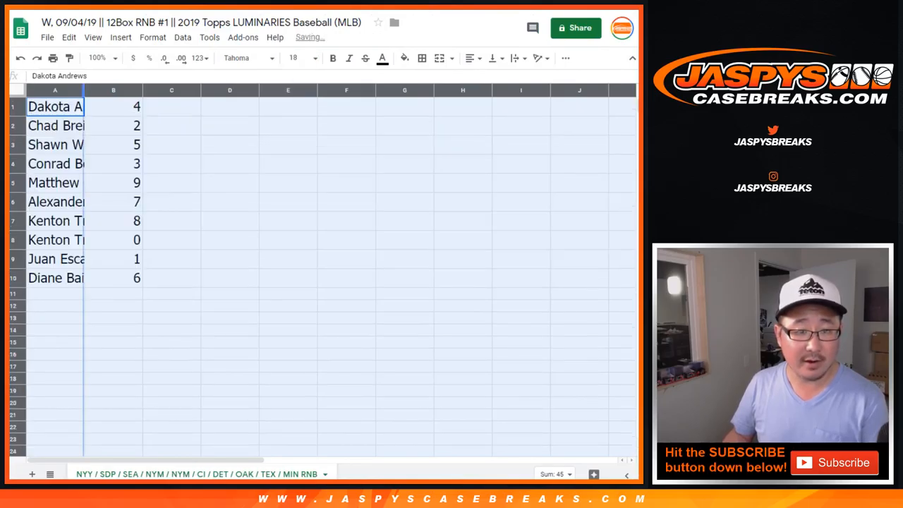
pyautogui.click(70, 124)
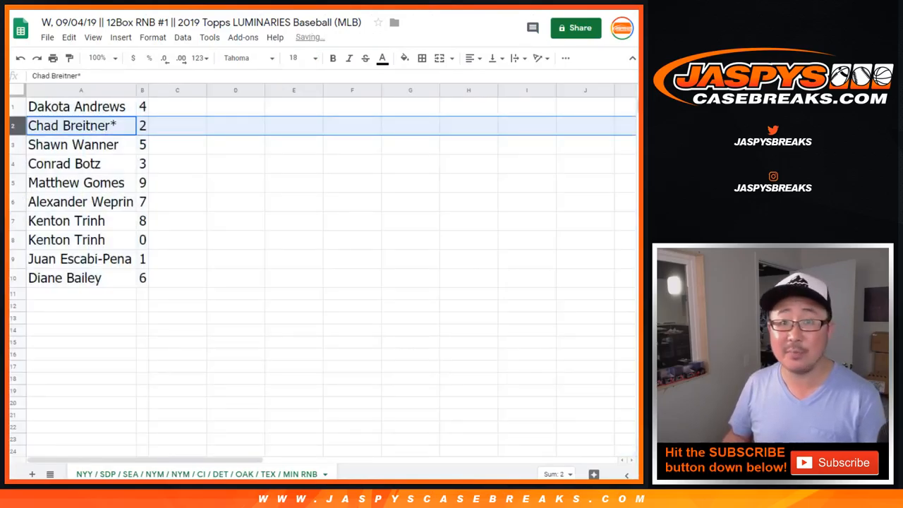
pyautogui.click(63, 164)
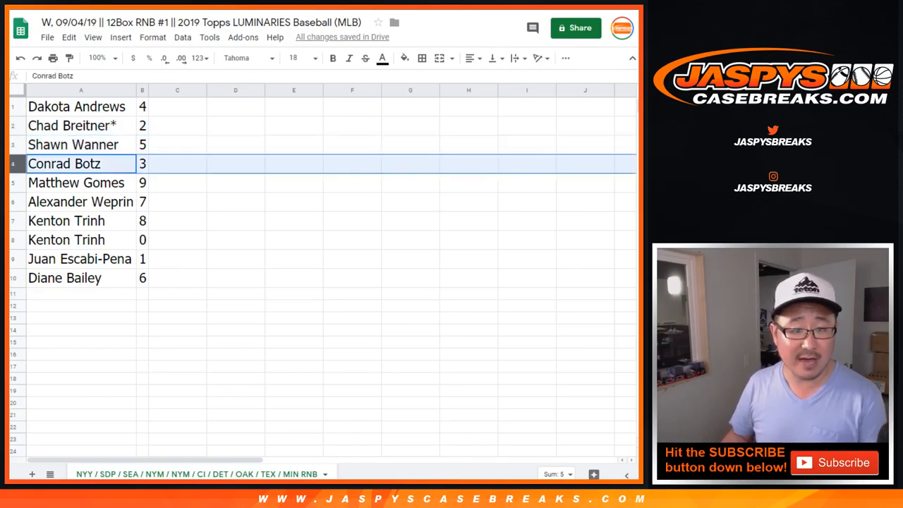
# Step: Sort the rows by column B ascending, from 0 to 9
pyautogui.click(81, 201)
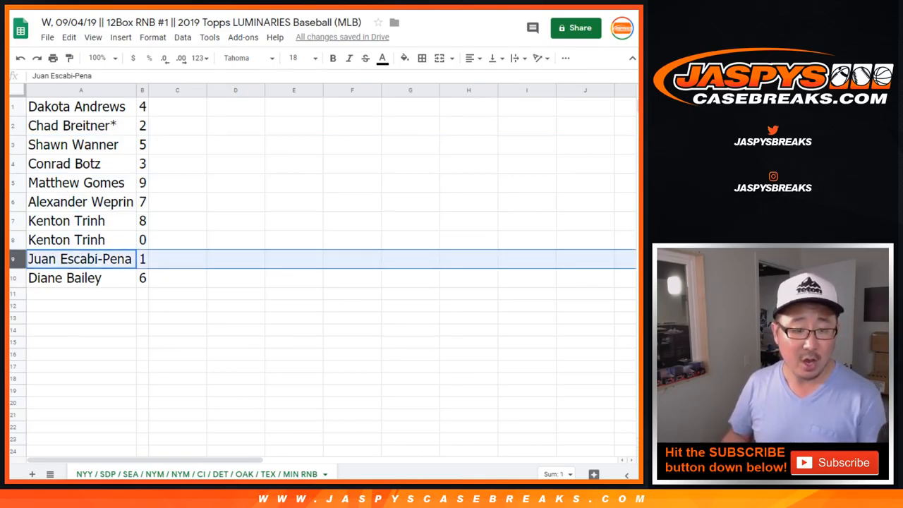
pyautogui.click(80, 276)
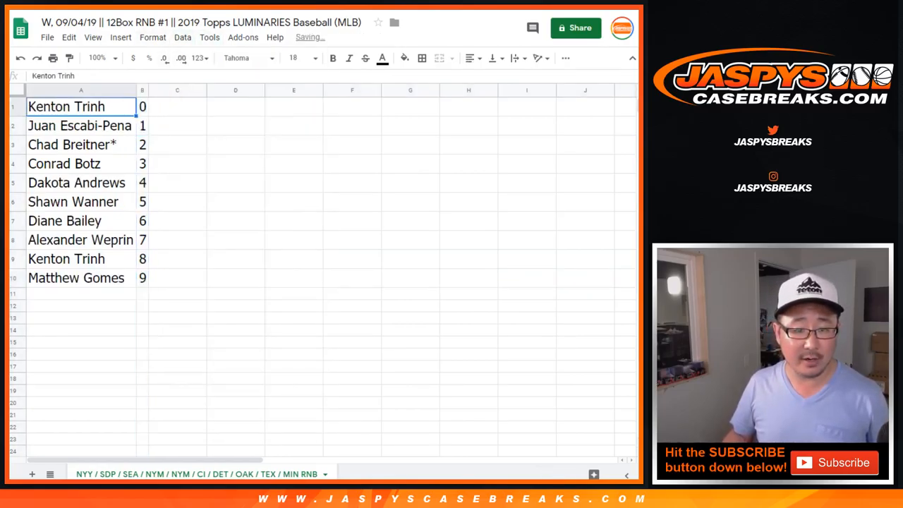
pyautogui.click(422, 58)
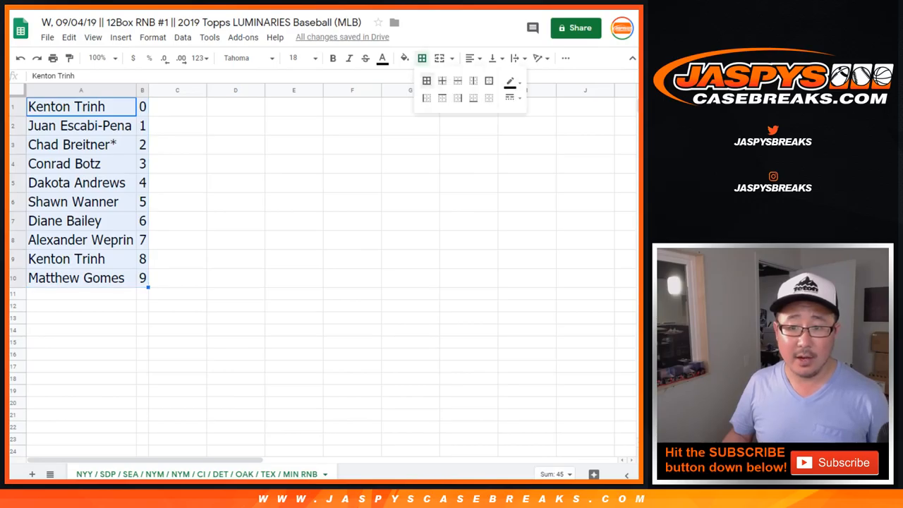